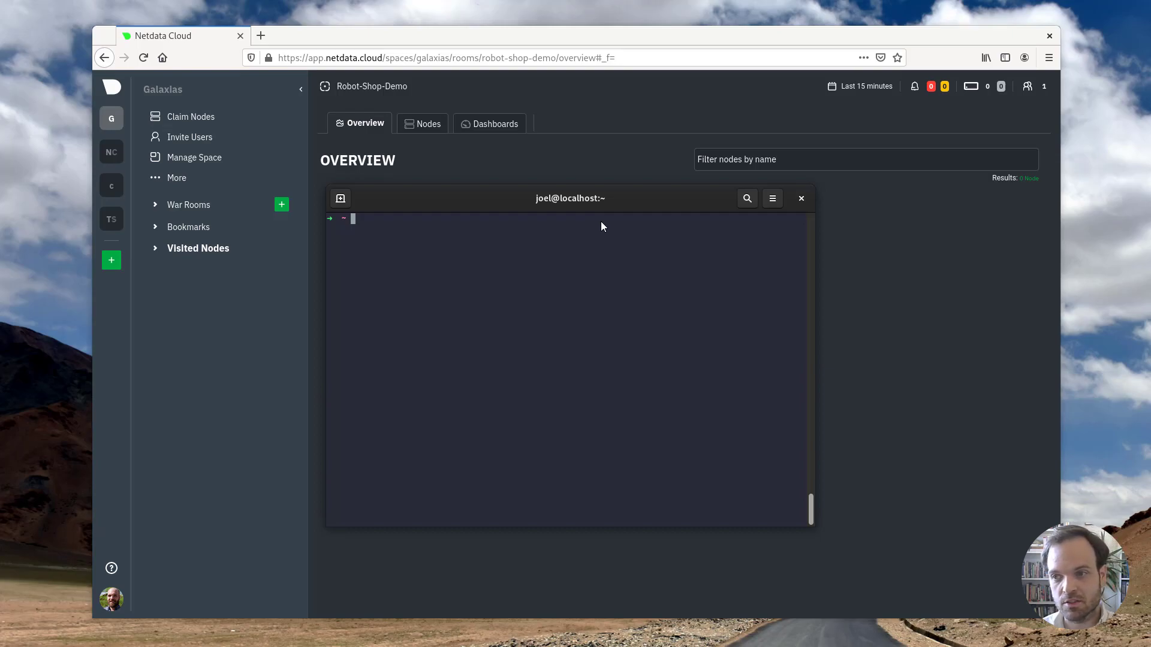
mouse_move(477, 314)
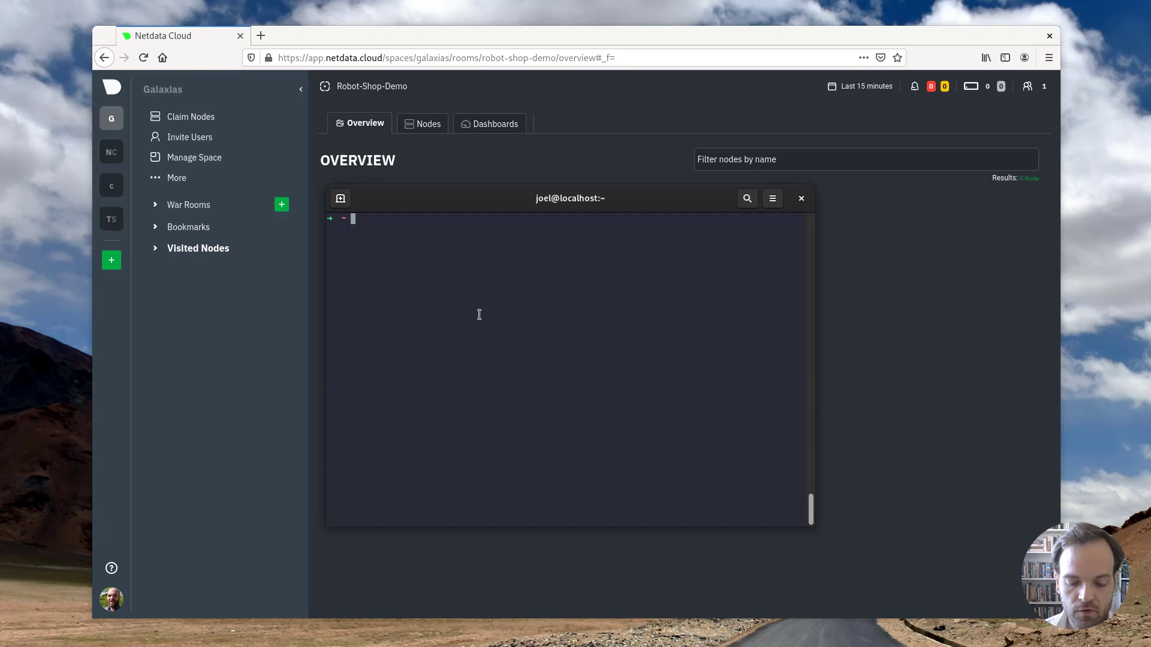
List the cluster's pods with kubectl get pods.
text(kubectl get svc)
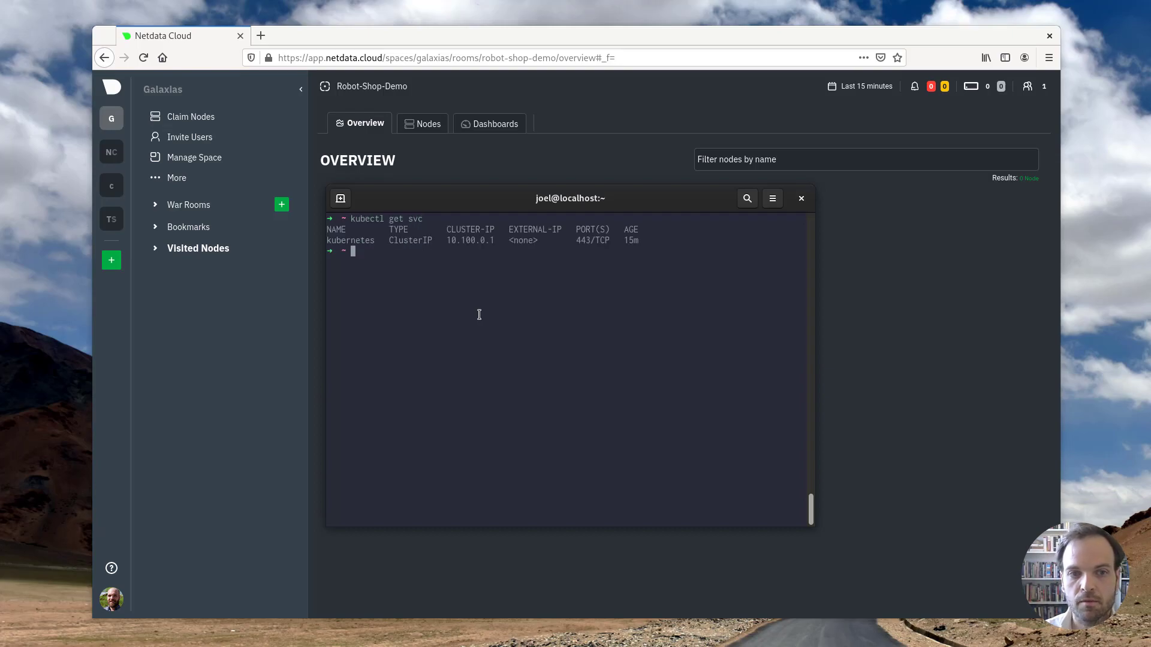
text(kubectl get pods)
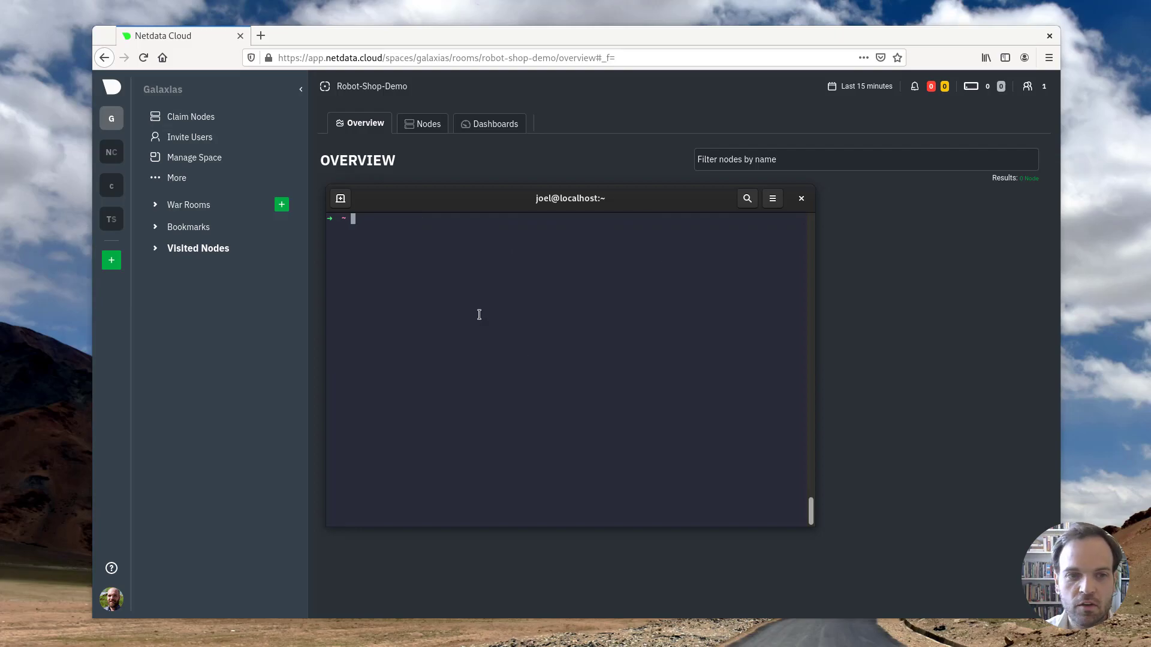
Move into the robot-shop/K8s/helm chart directory.
text(cd robot-shop/)
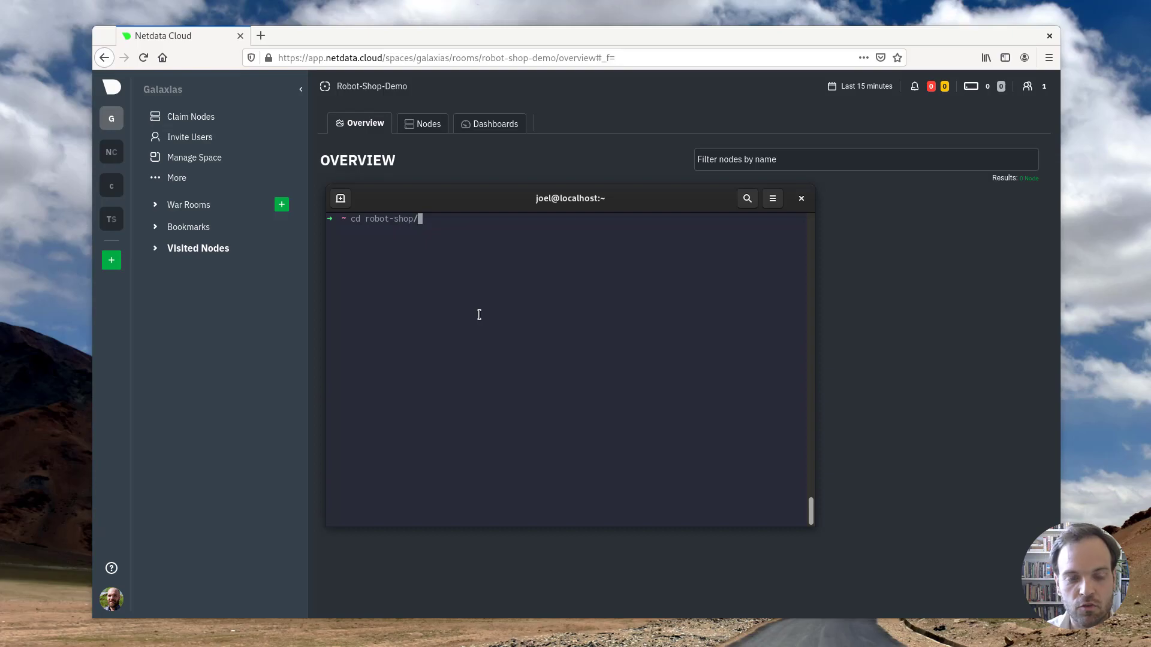
text(K)
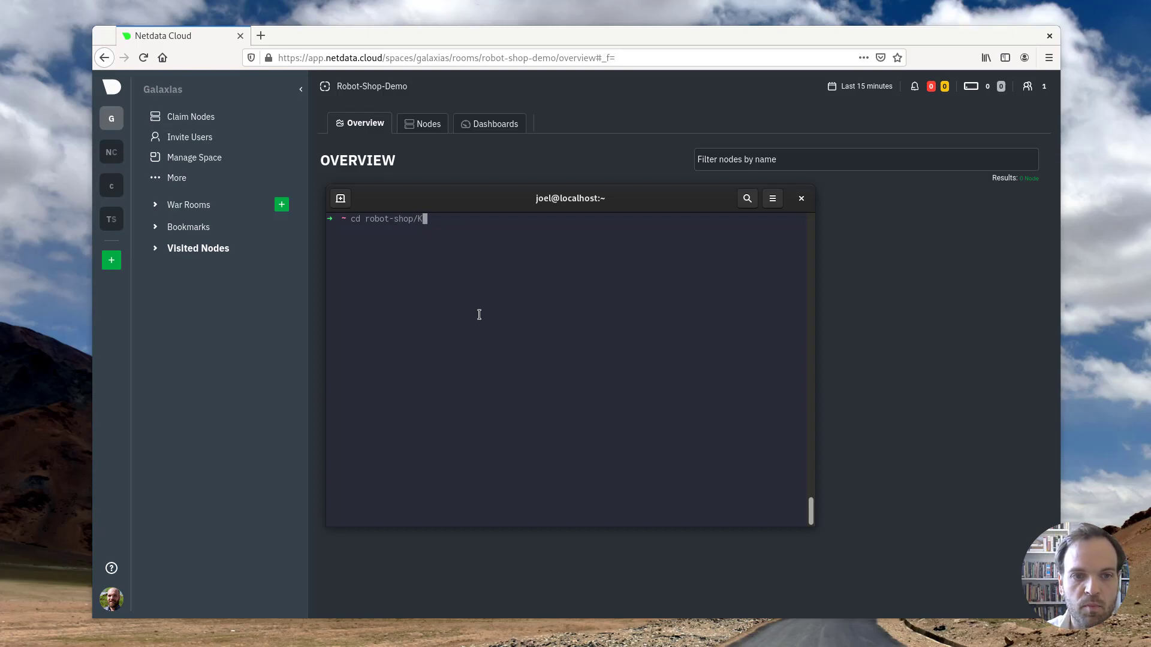
text(8s/hel)
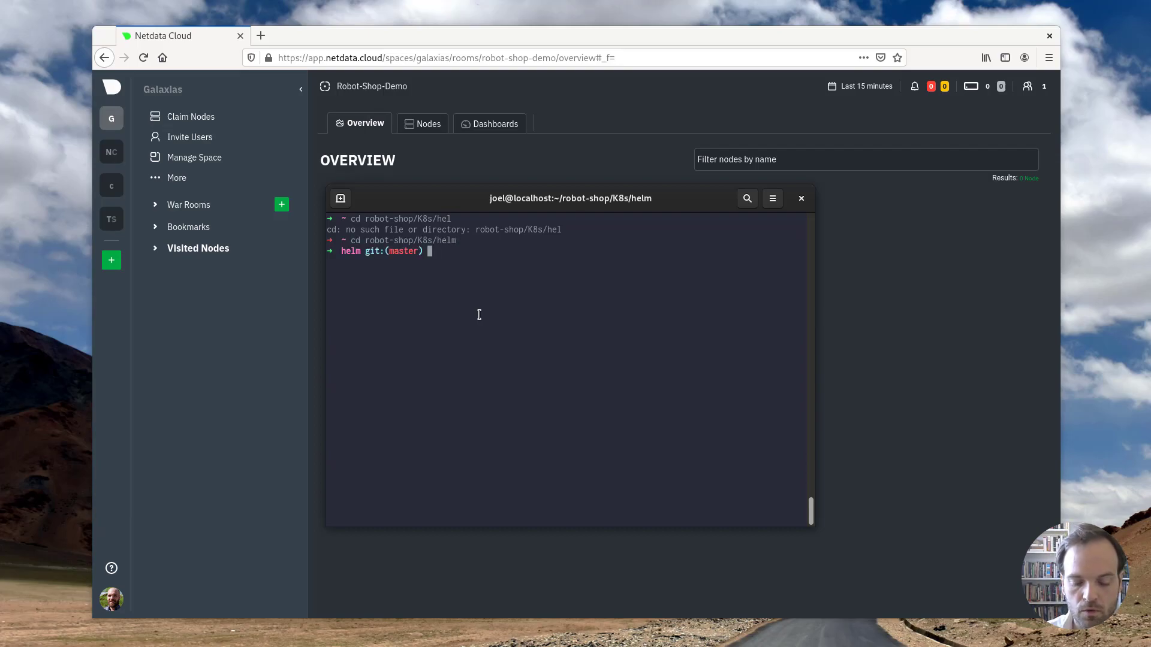
Create the robot-shop namespace with kubectl create ns robot-shop.
text(kubect)
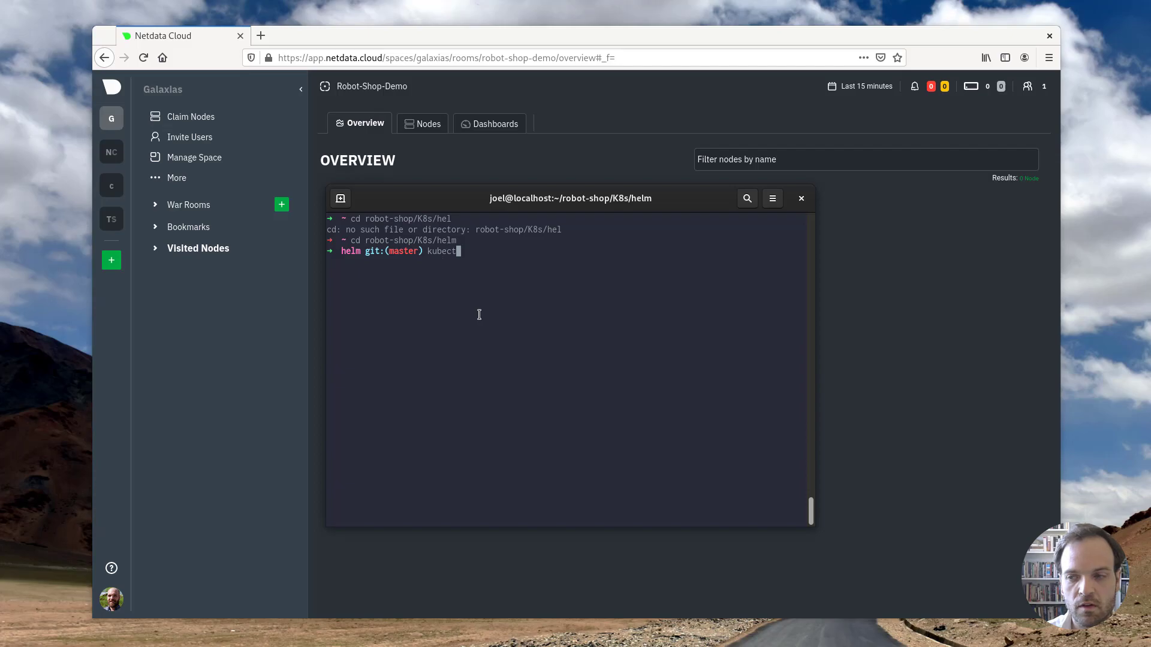
text(create ns)
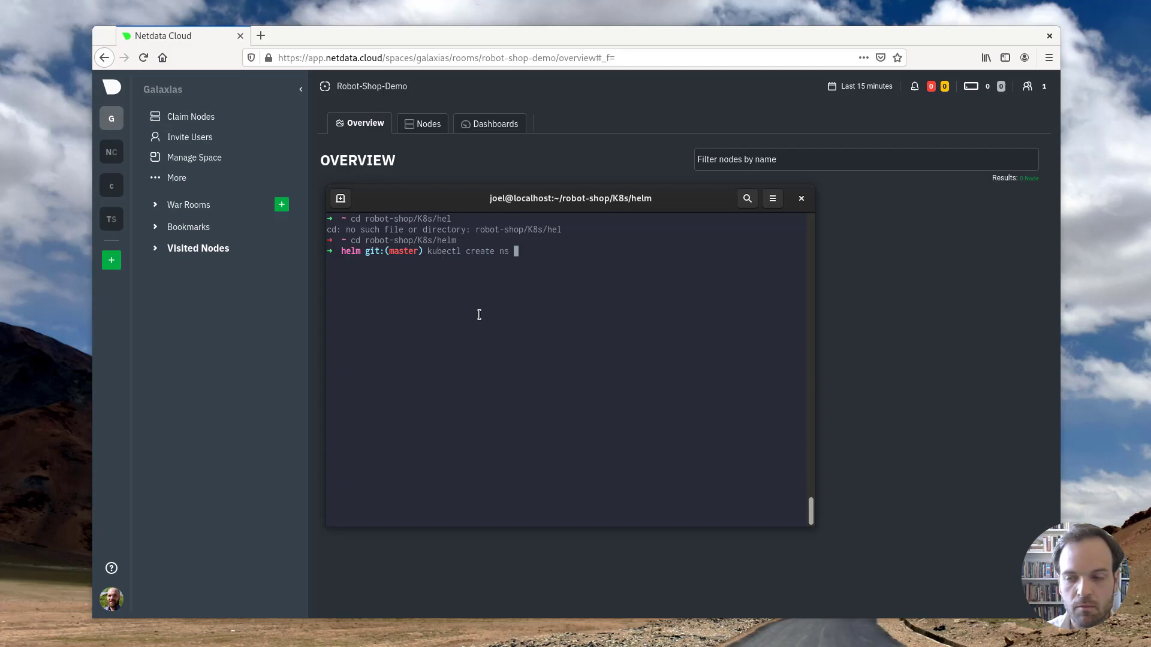
text(robot-shop)
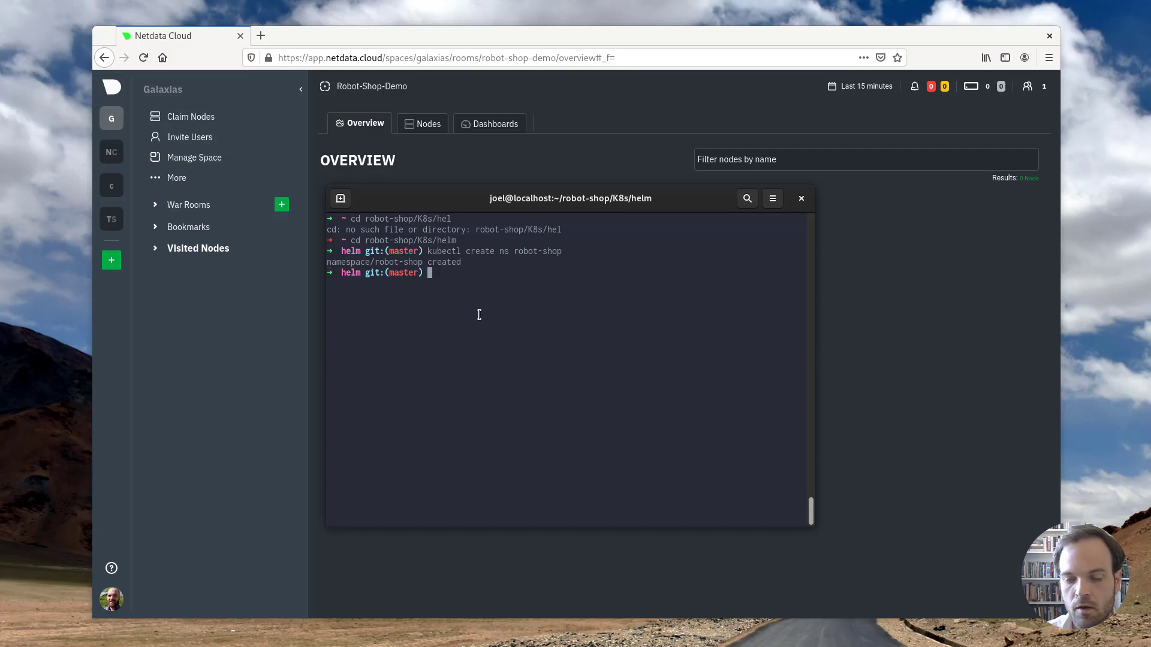
Install the robot-shop chart into the robot-shop namespace and list pods across all namespaces.
text(helm install robot-shop --namespace robot-shop .)
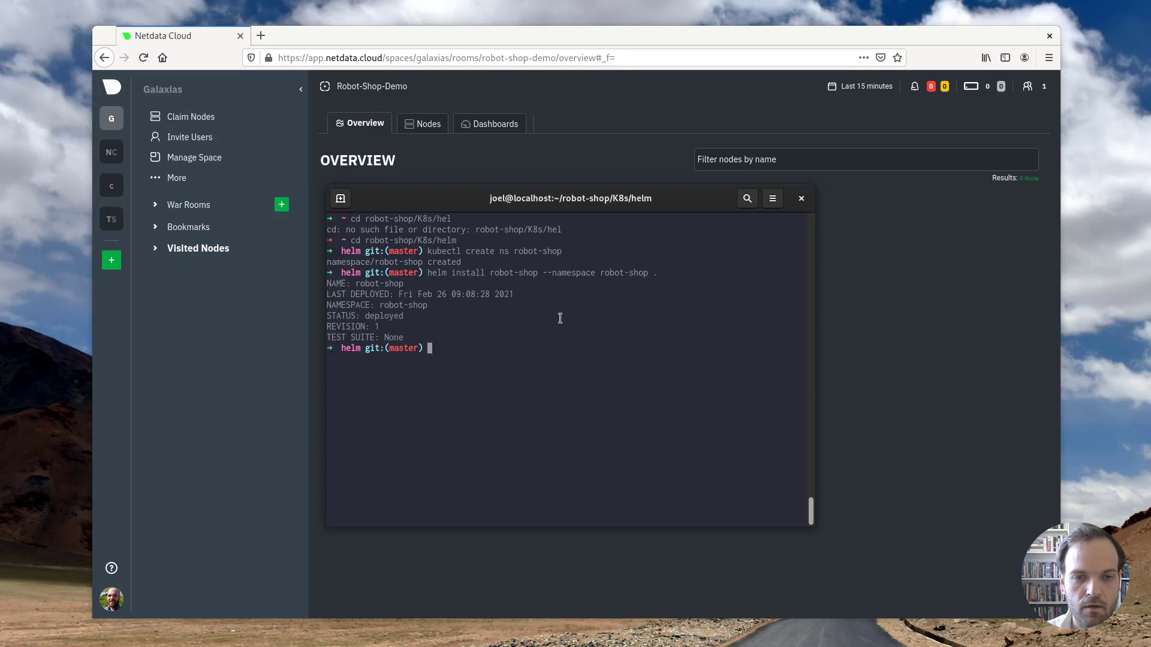
text(kul)
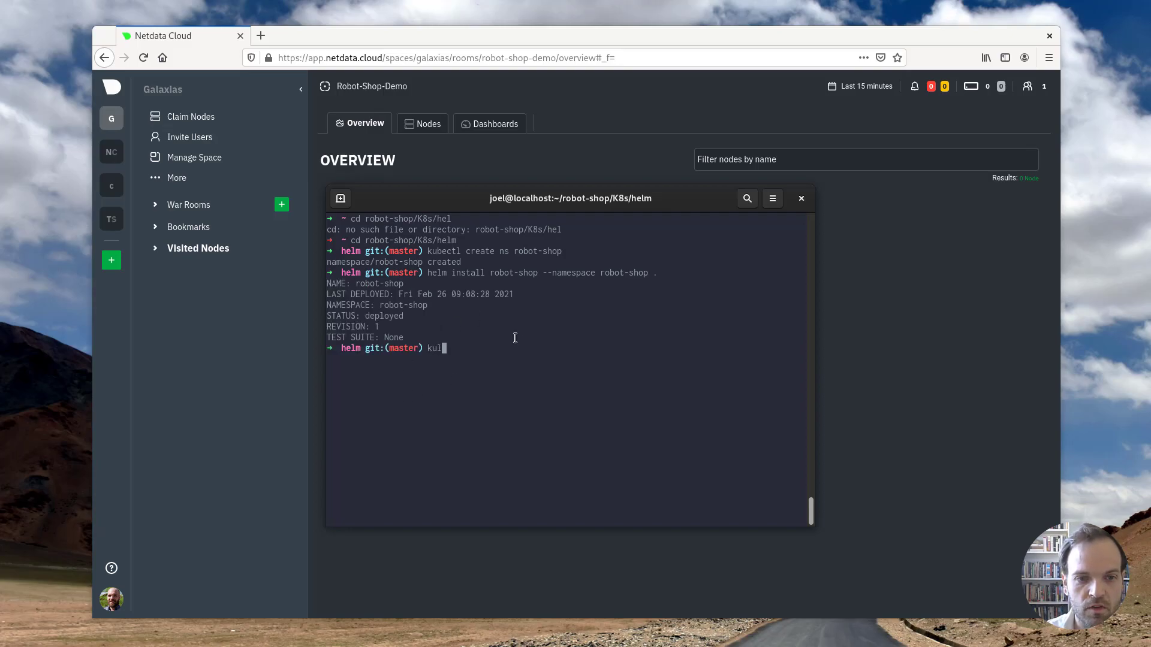
text(kubectl get pods --all-namespaces)
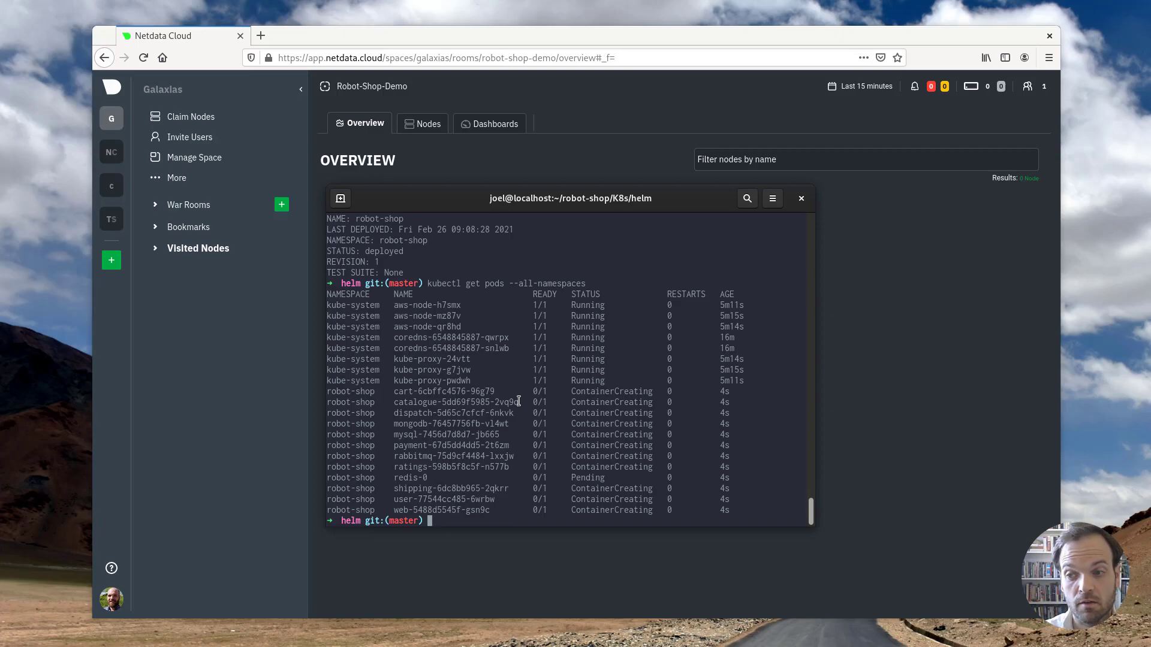
text(helm repo add netdat)
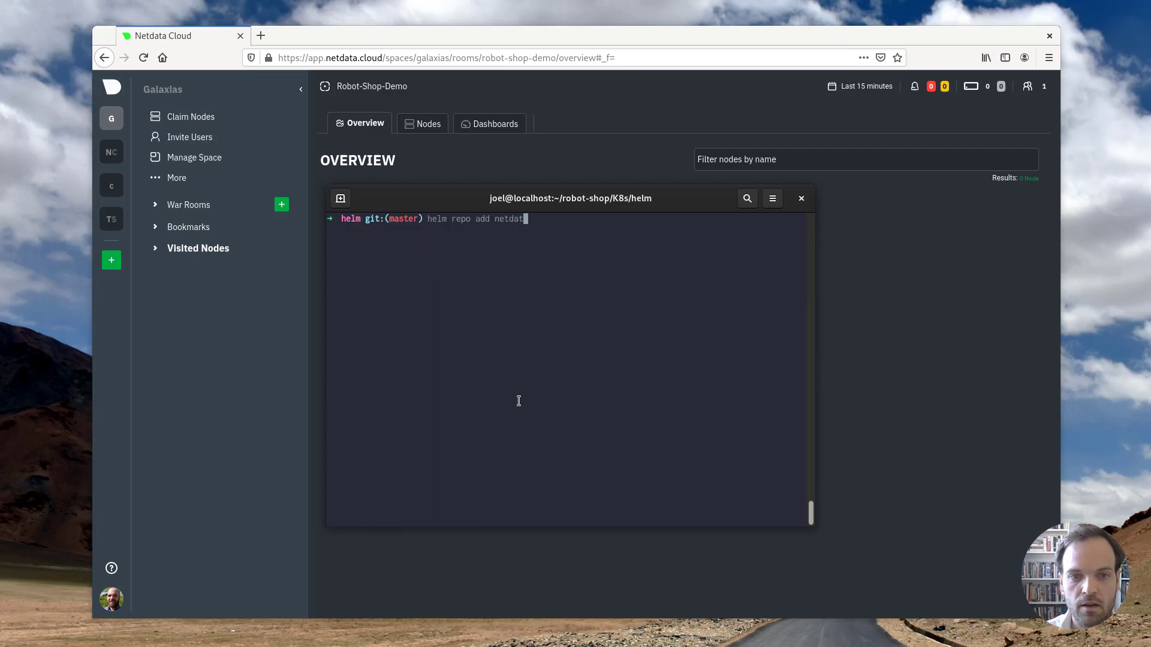
text(https://netdata)
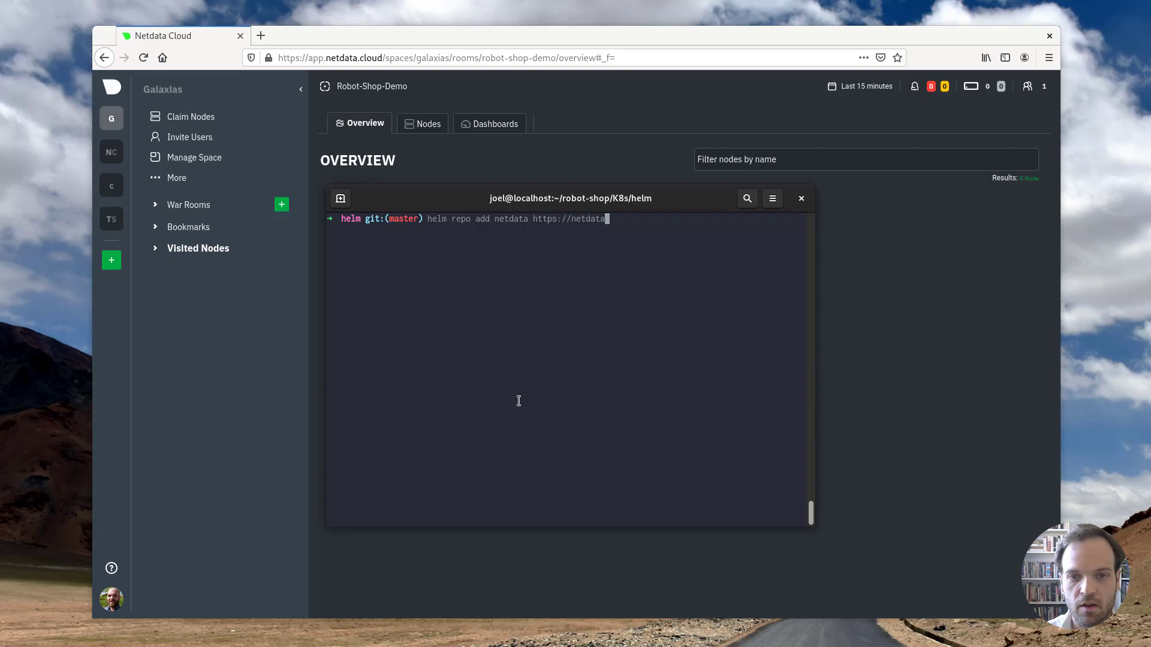
text(.github.io)
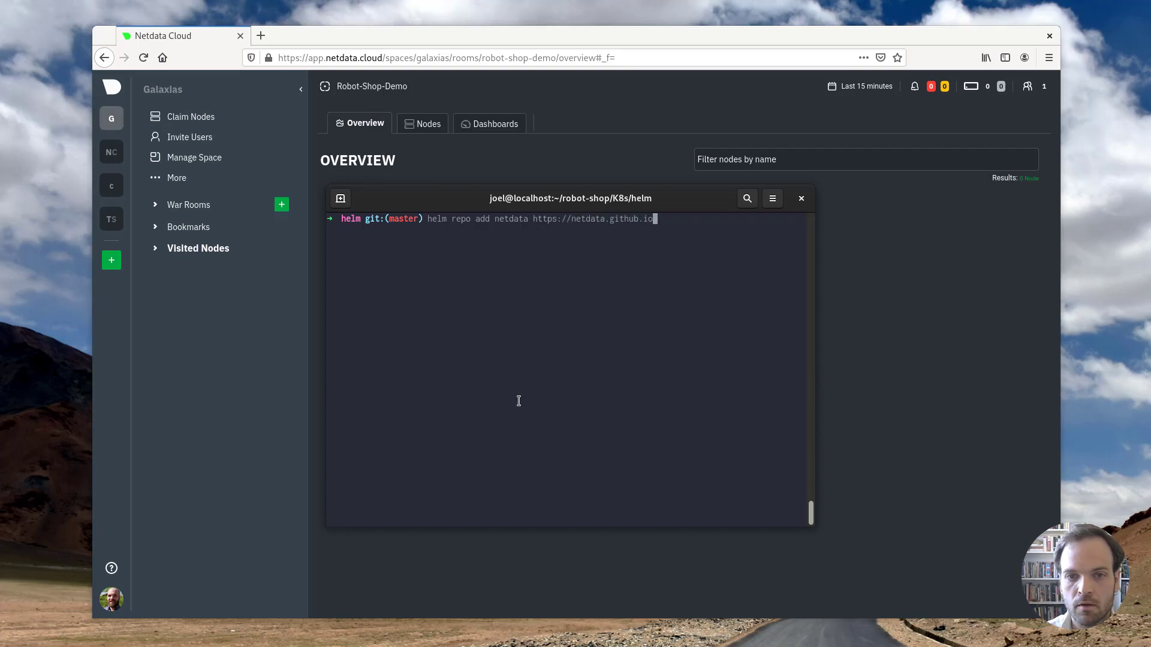
text(/helmchart)
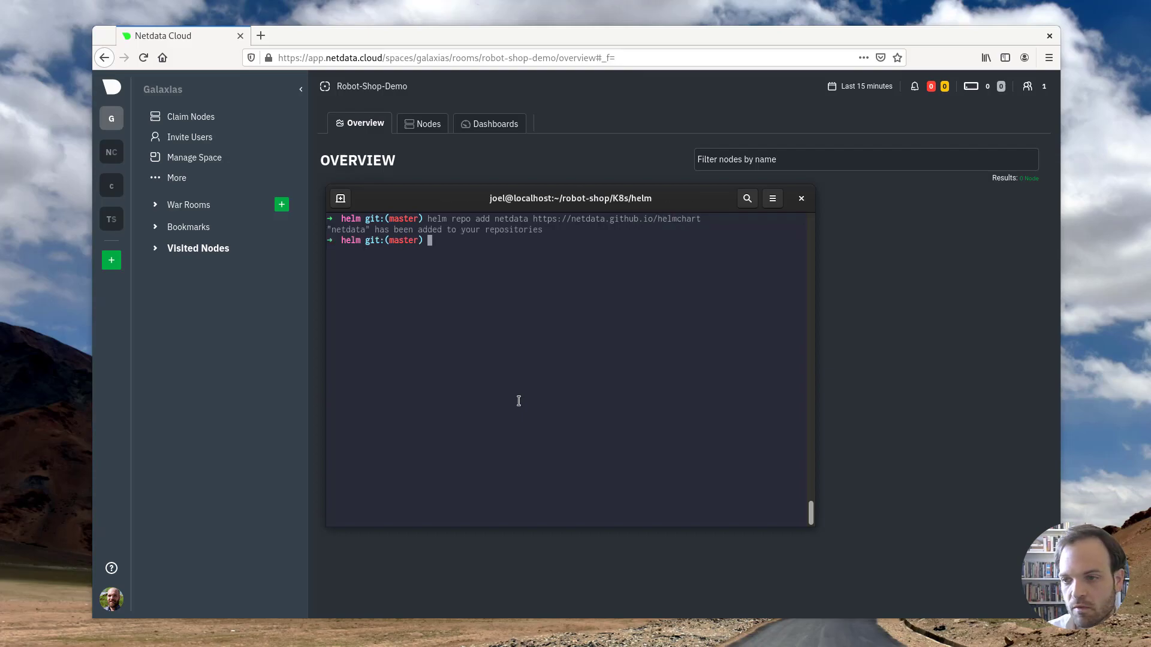
Install Netdata with helm install netdata netdata/netdata and list pods in all namespaces.
text(helm install)
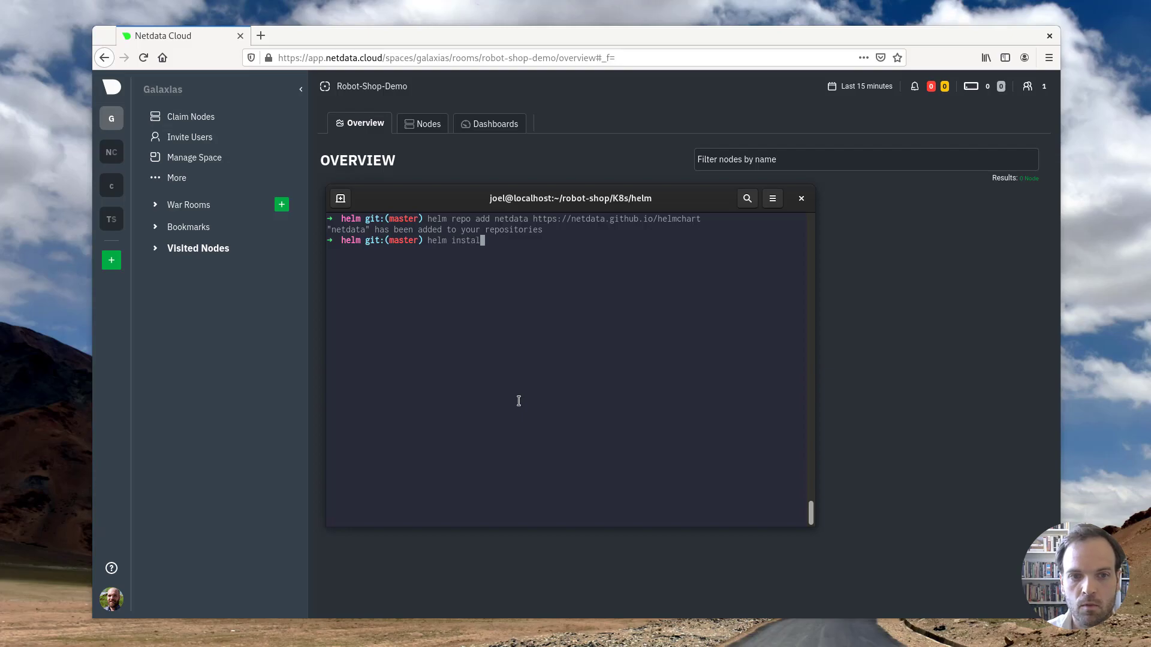
text(netdata netdata/net)
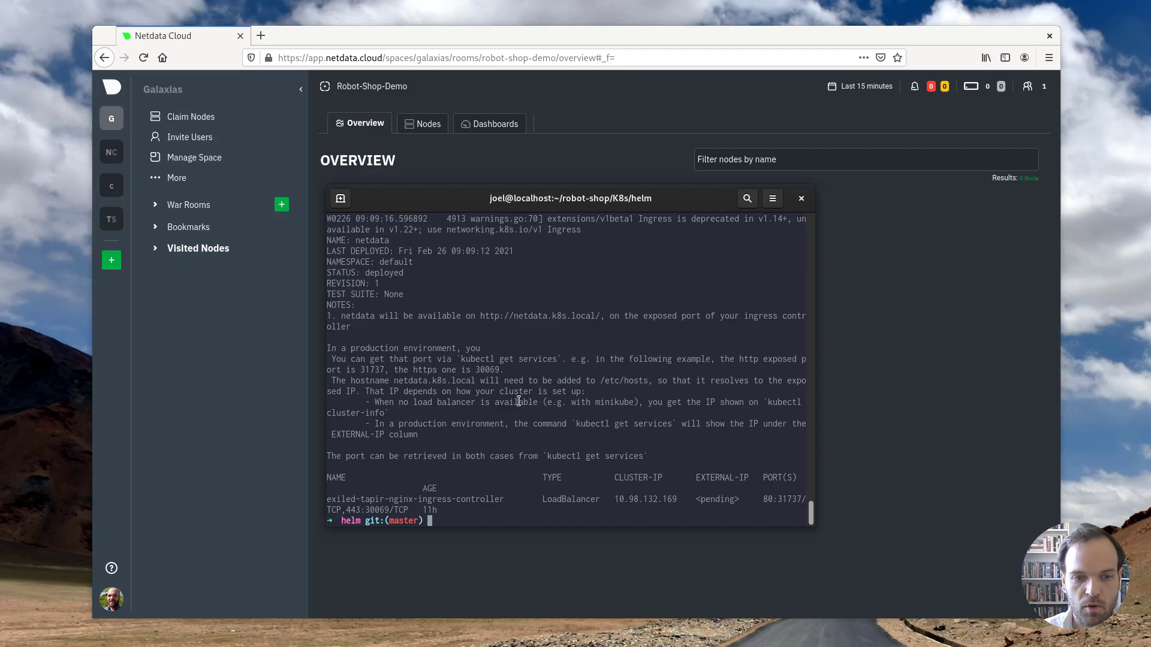
text(kubectl get pods --all-namespaces)
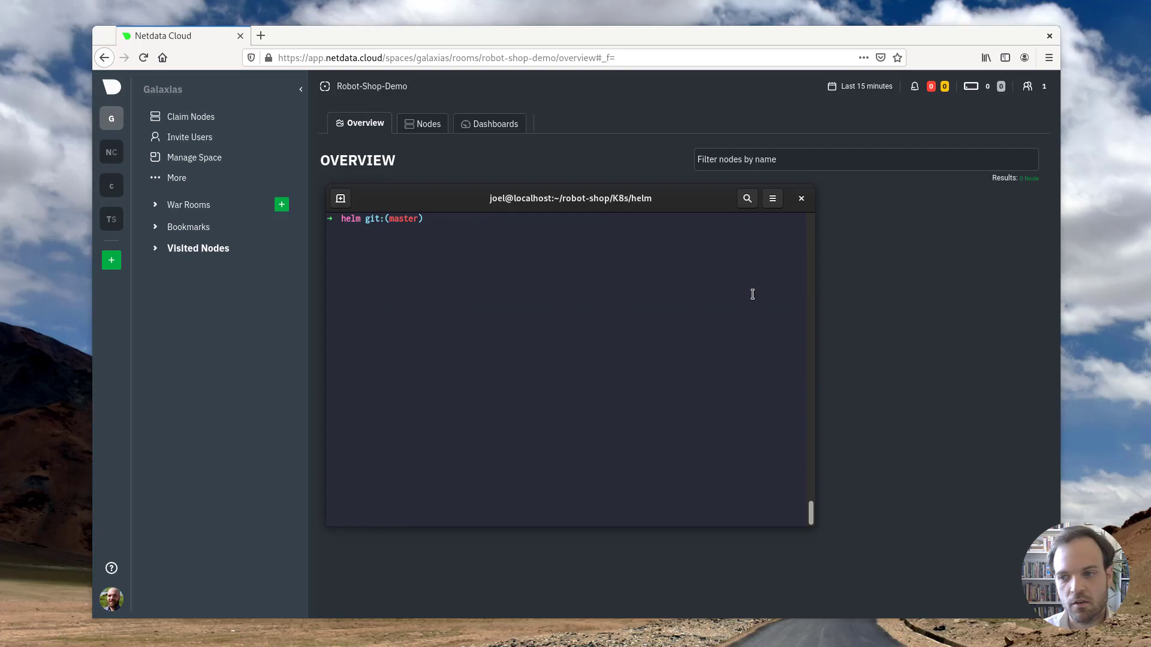
Return to the home directory and start creating an override.yml file with touch.
text(cd)
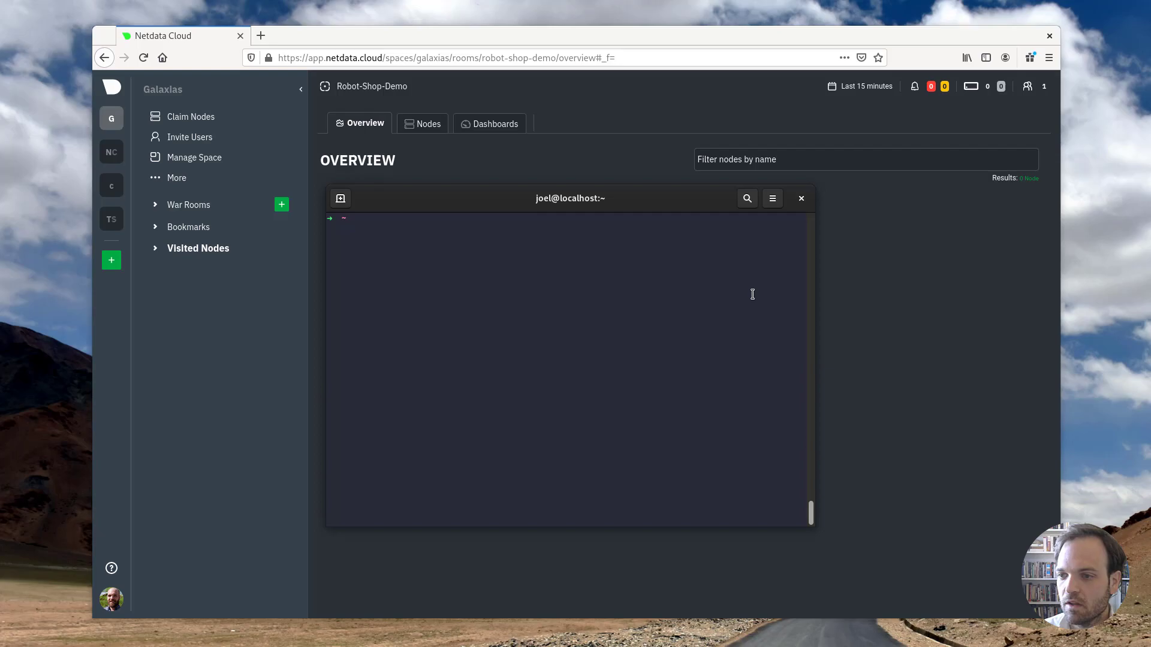
mouse_move(738, 269)
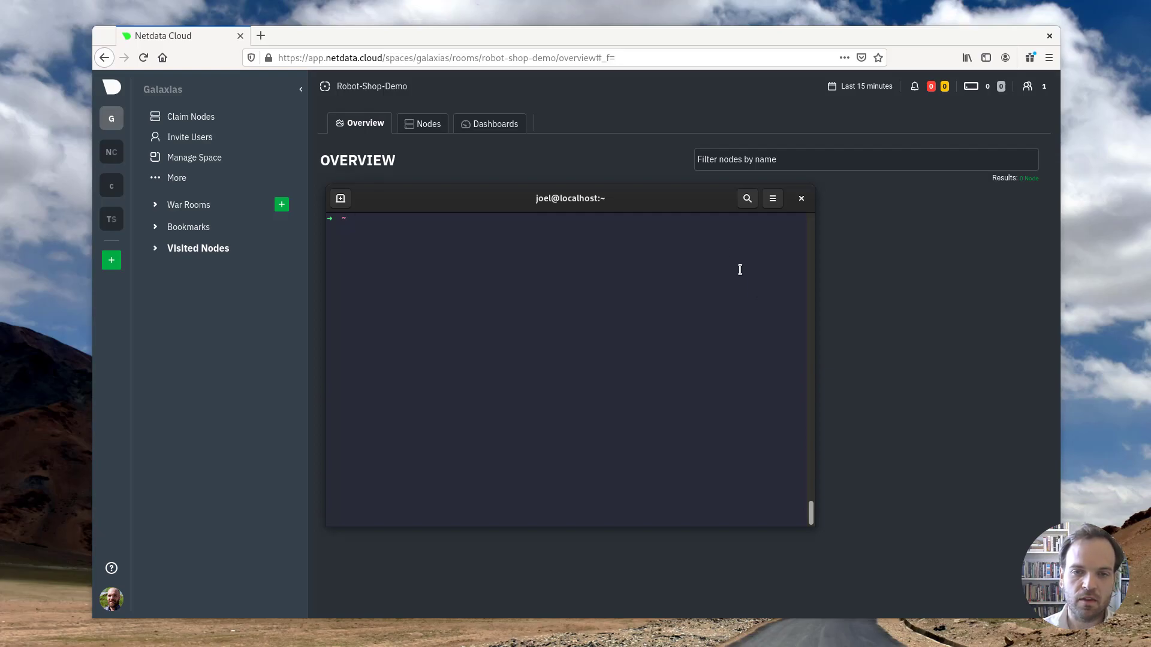
click(801, 199)
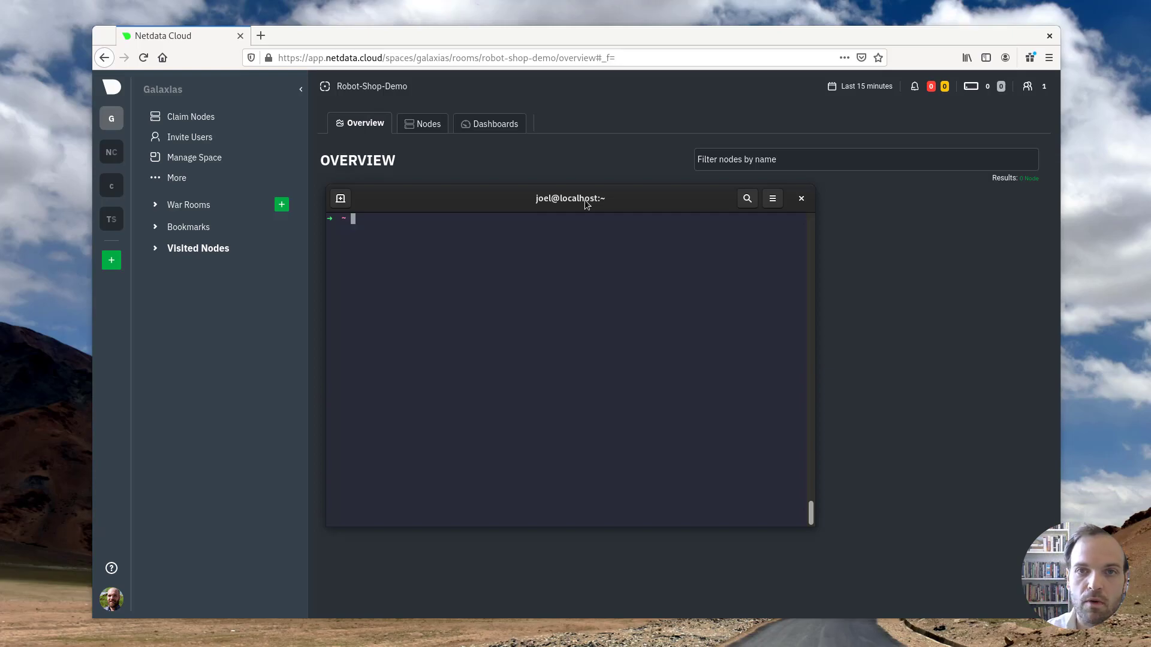
text(touch override.yml)
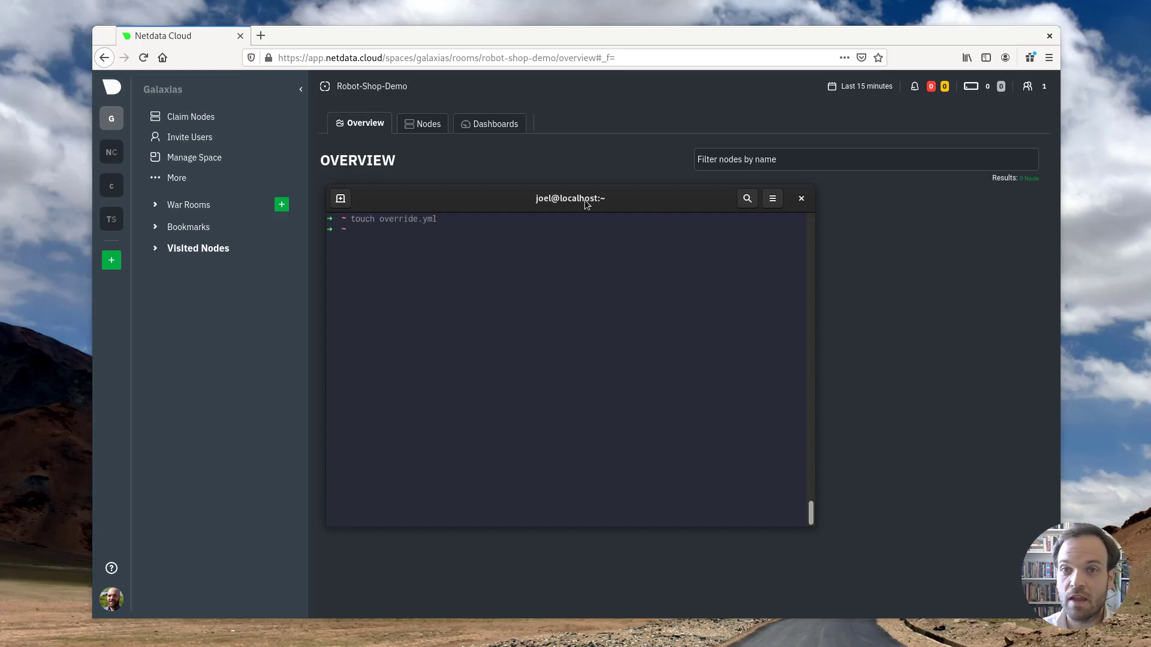
Create override.yml, edit it in nano and paste the parent/child claiming YAML.
key(Return)
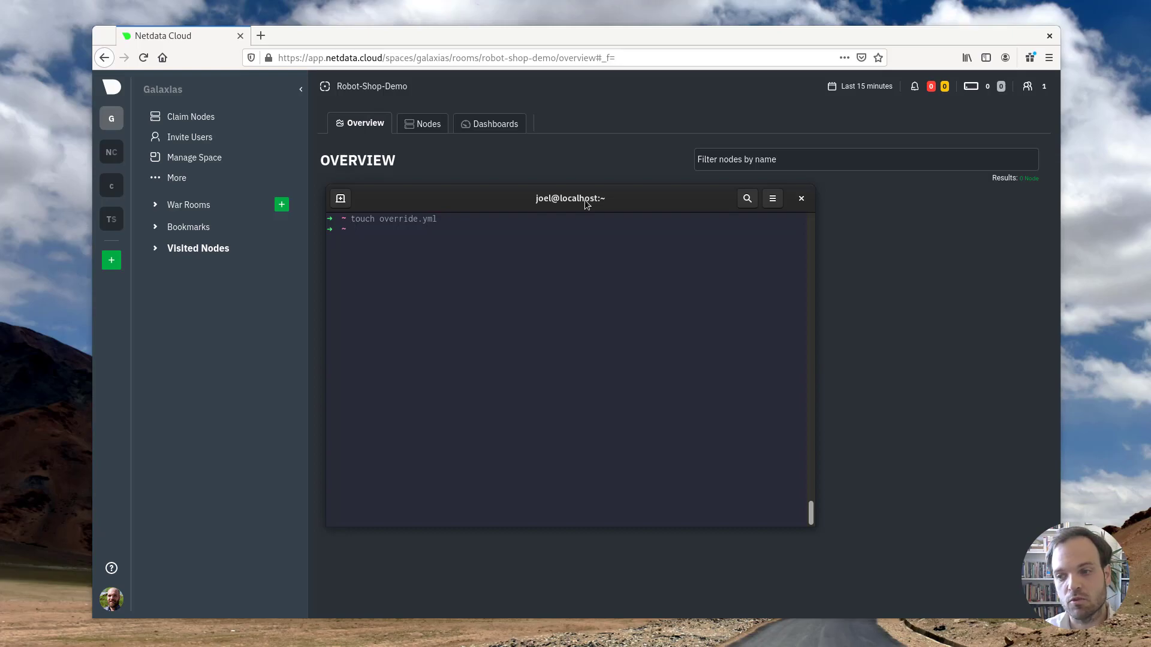
text(nano)
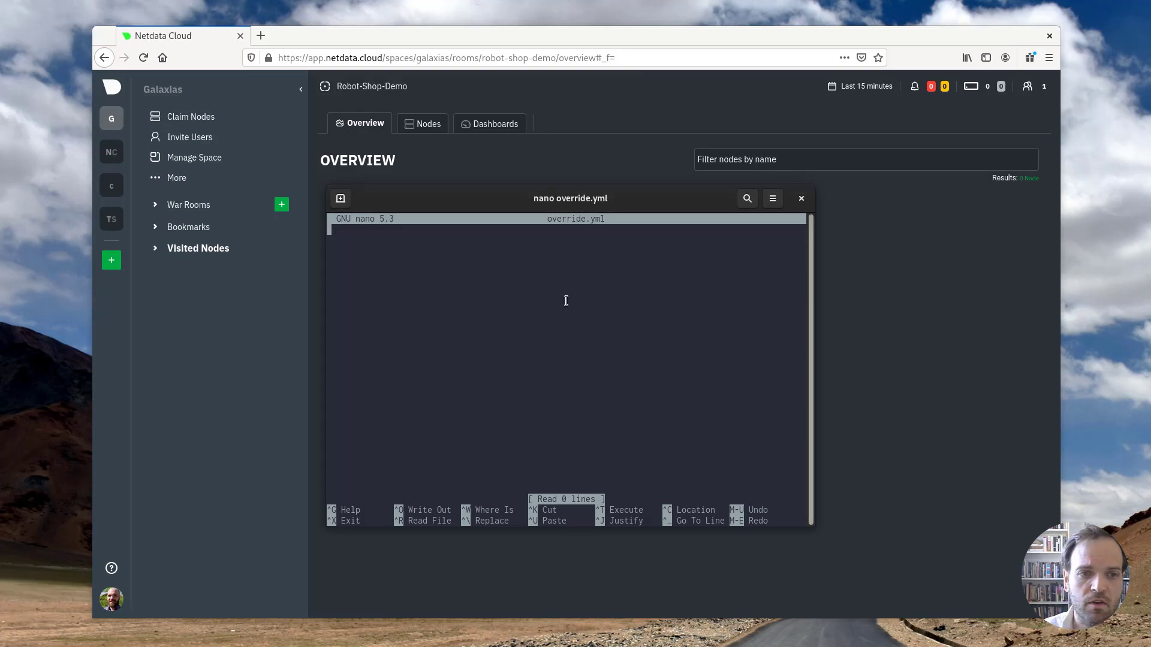
text(parent:)
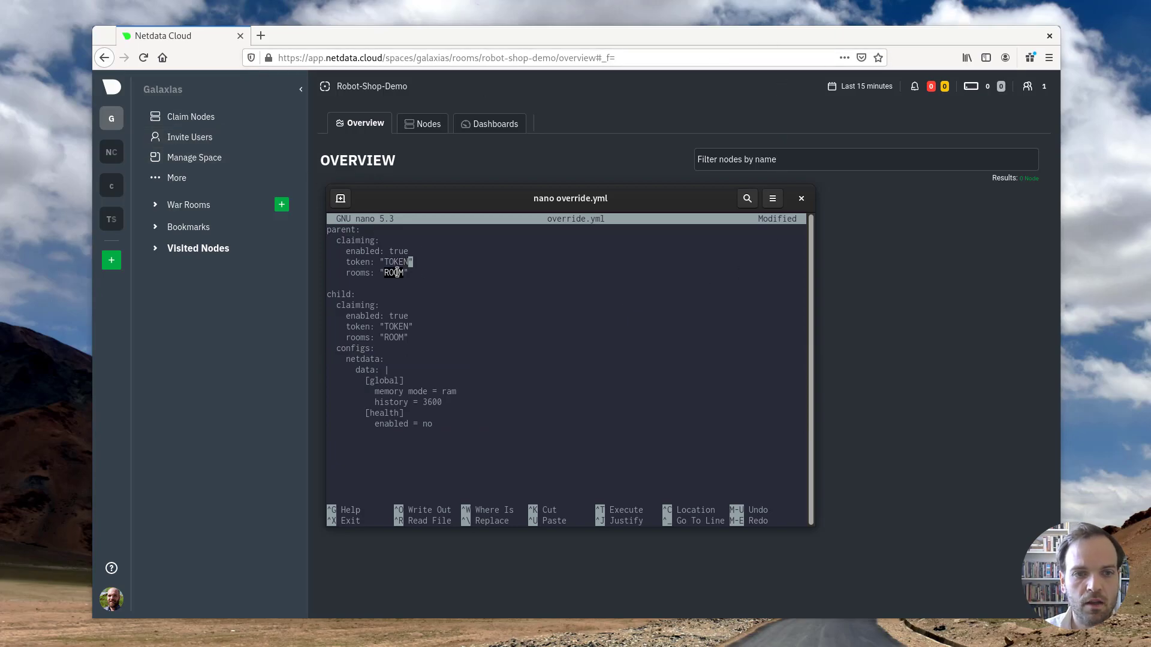
Copy the claim token and war room ID from Claim Nodes into override.yml and save it.
click(800, 198)
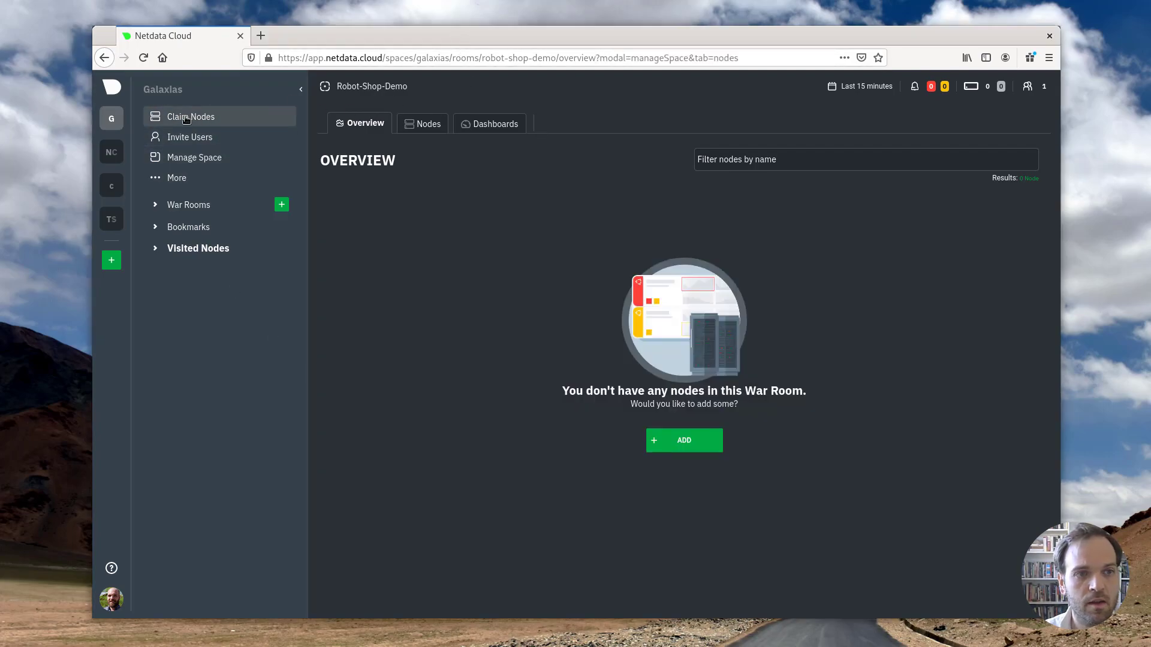
click(190, 116)
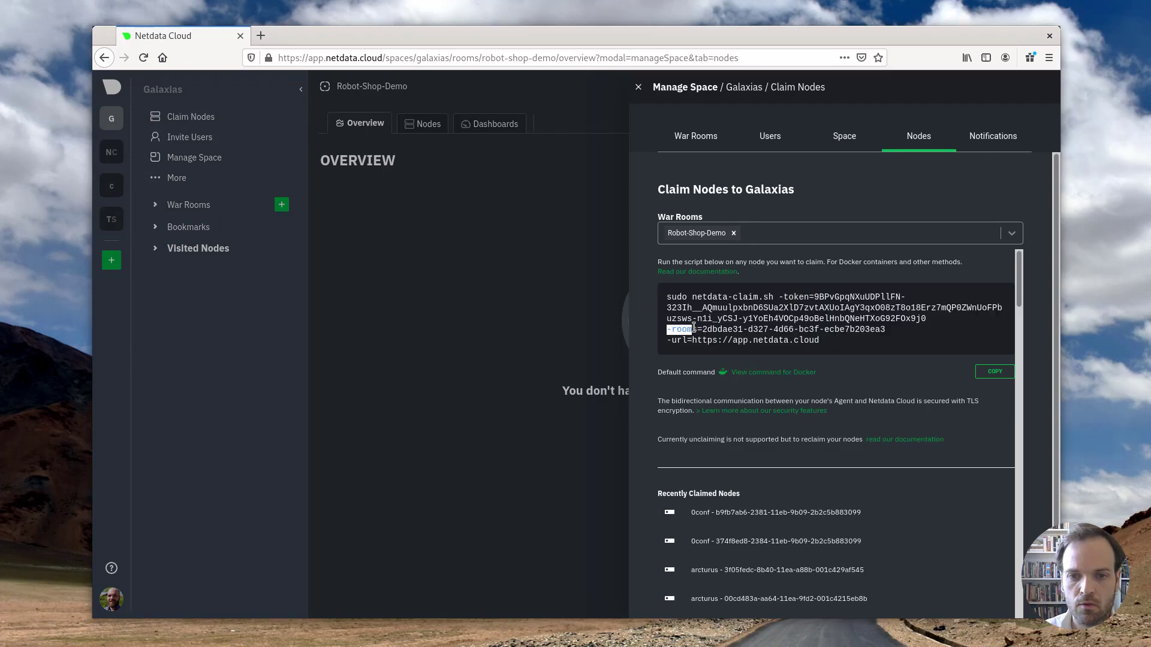
drag(813, 296, 927, 317)
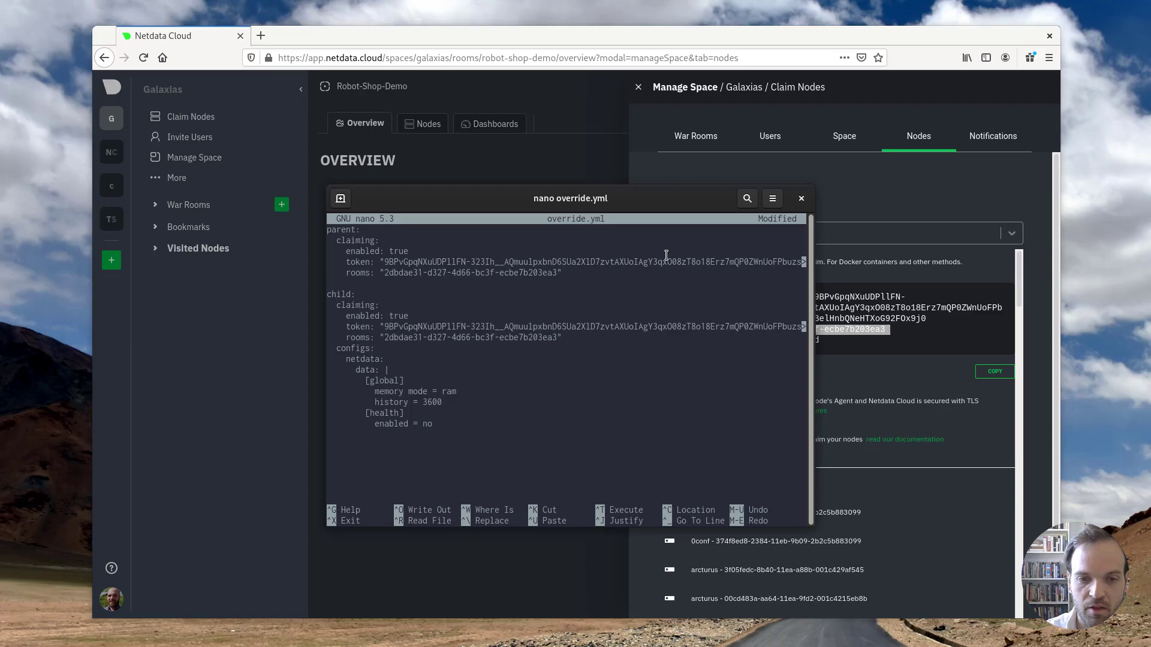
key(ctrl+o)
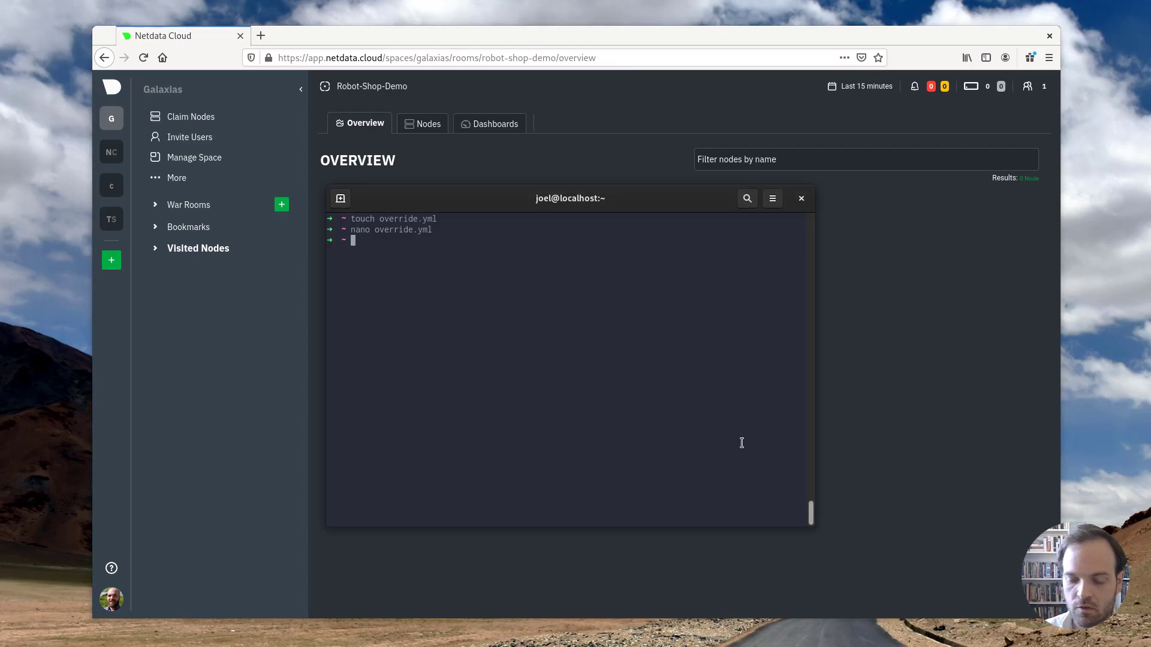
Upgrade the Netdata release with helm upgrade -f override.yml and return to the war room overview.
text(helm upgrade -f overr)
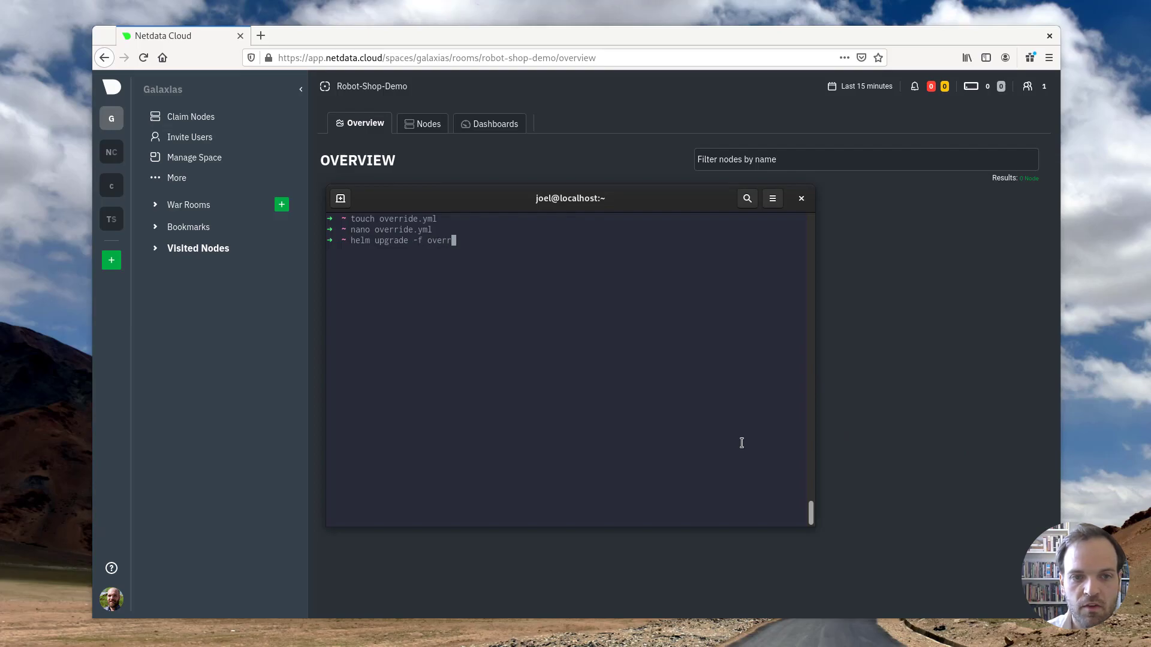
text(ide.yml)
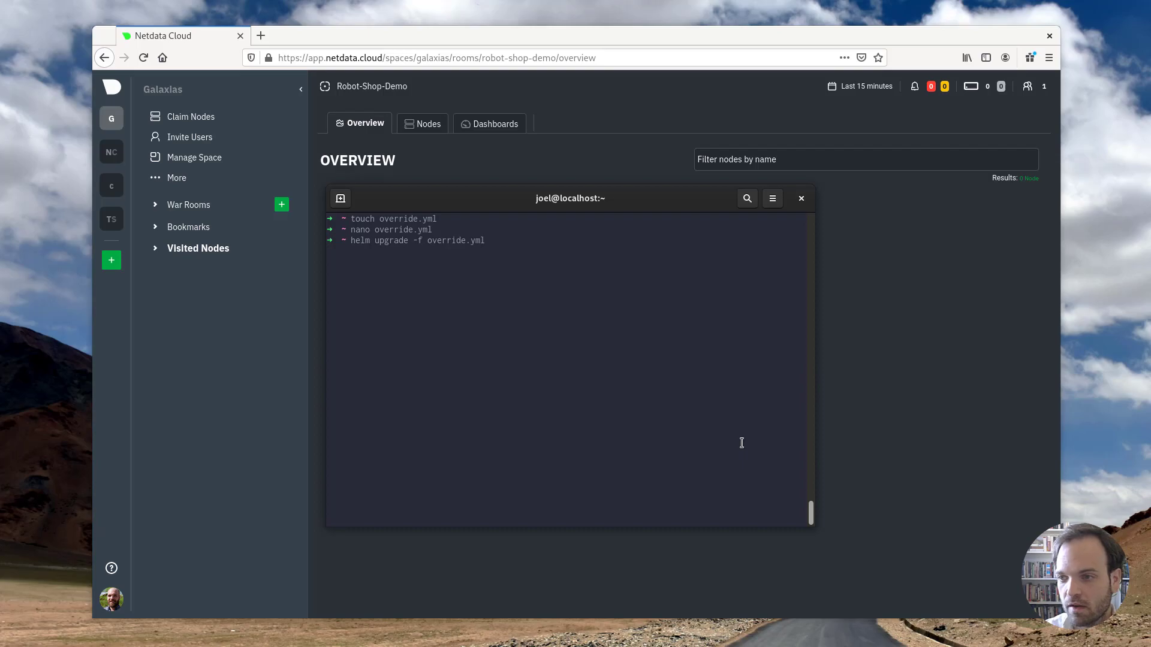
text(netdata net)
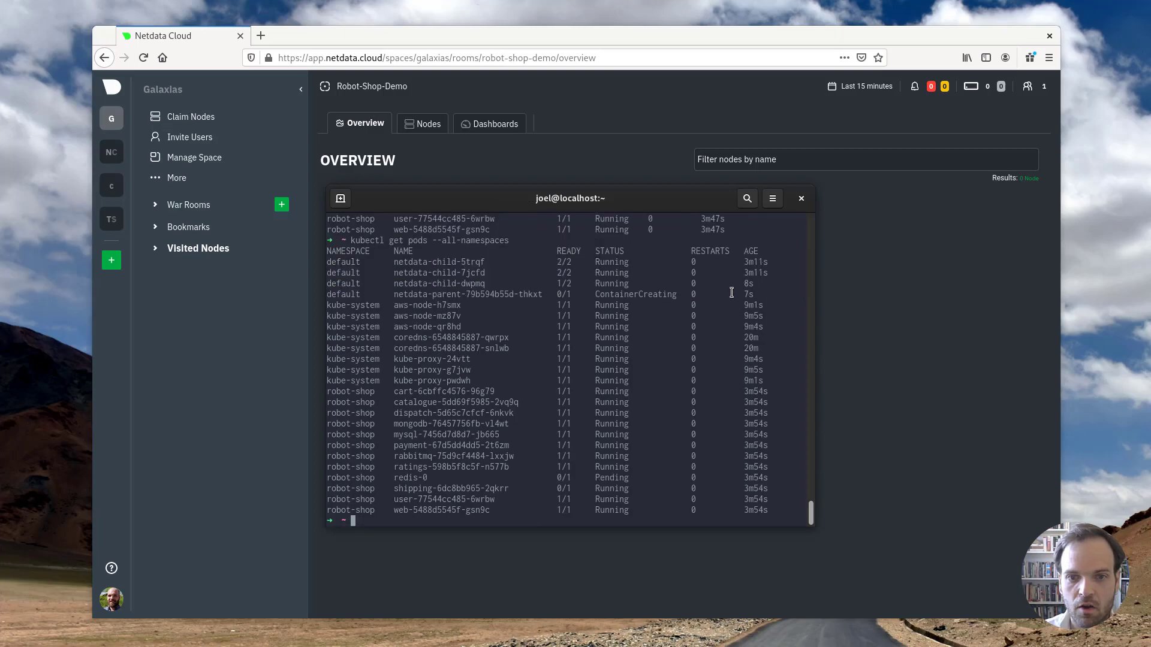
click(801, 199)
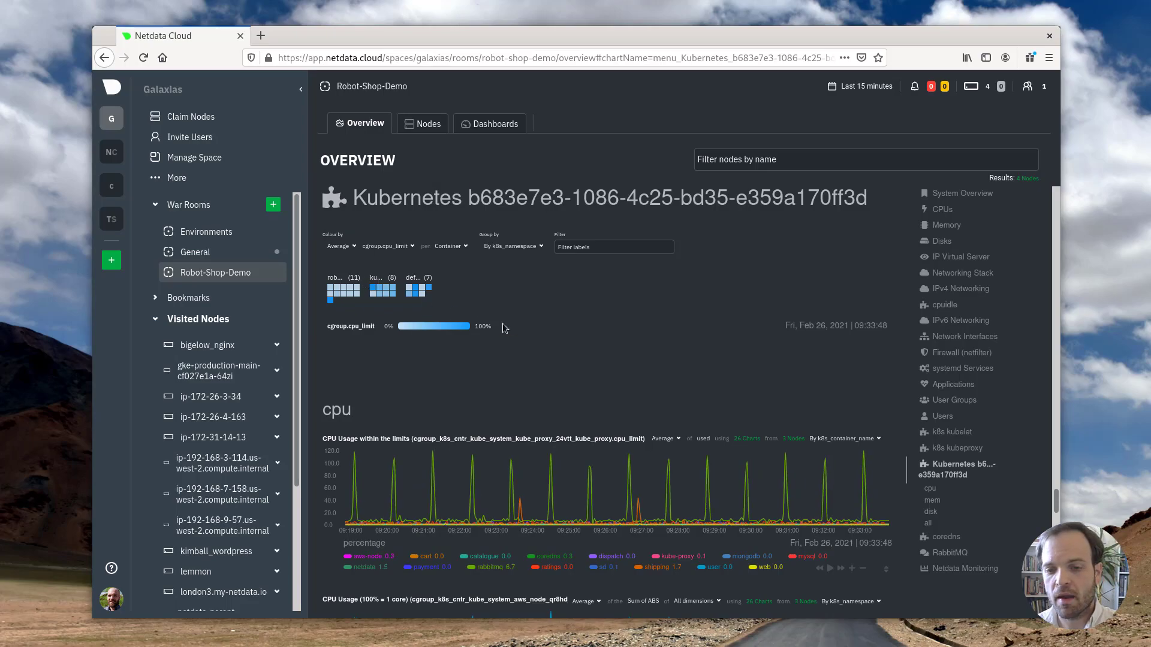
Scroll to the Kubernetes section showing the container health map and CPU charts.
scroll(down, 3)
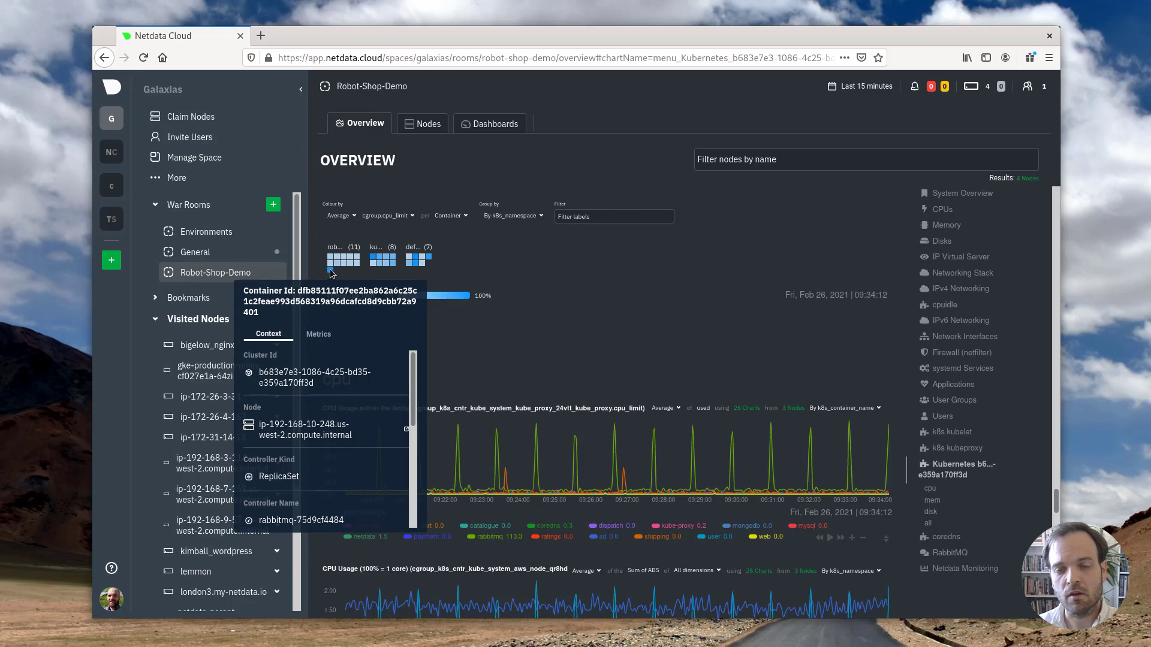
mouse_move(657, 349)
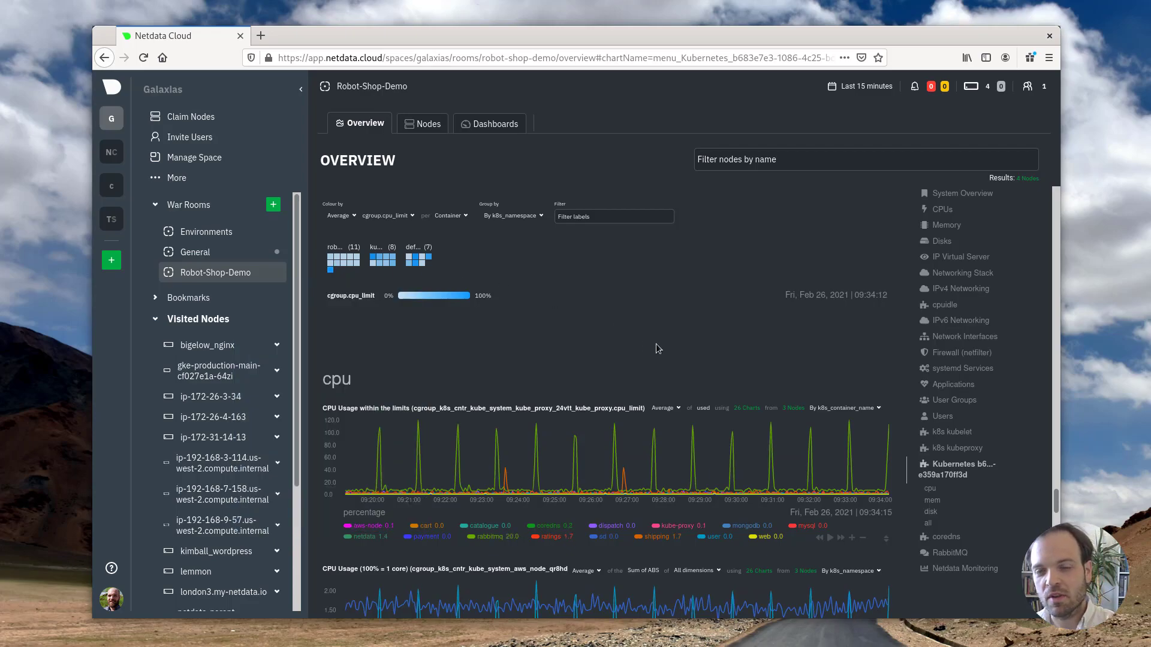
mouse_move(703, 346)
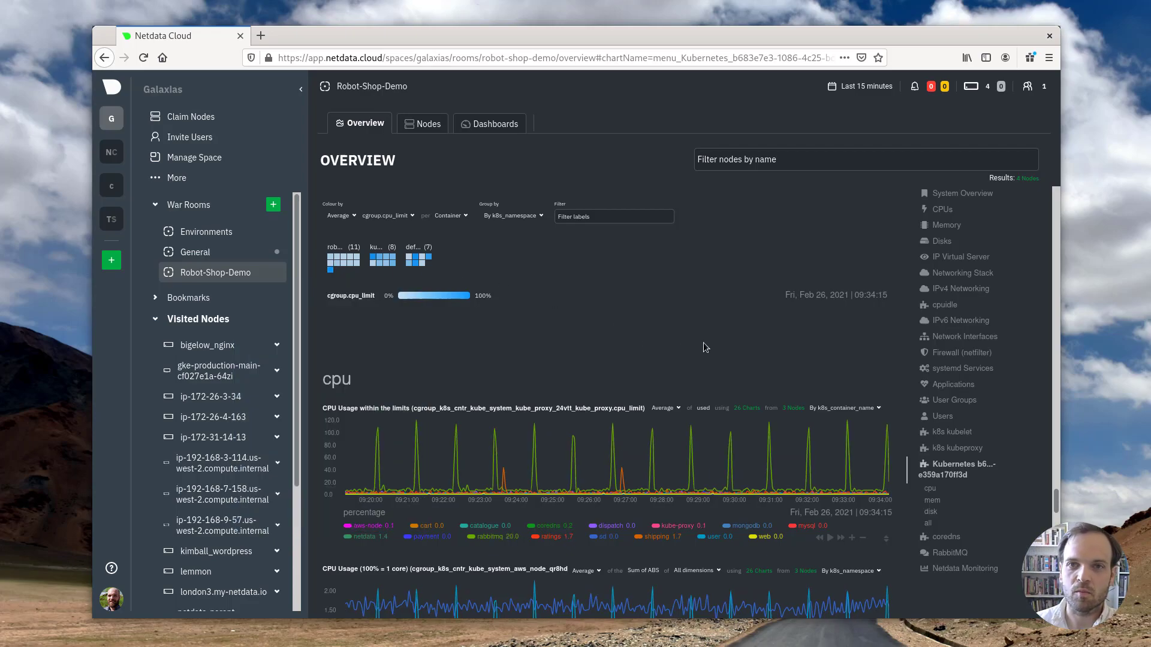